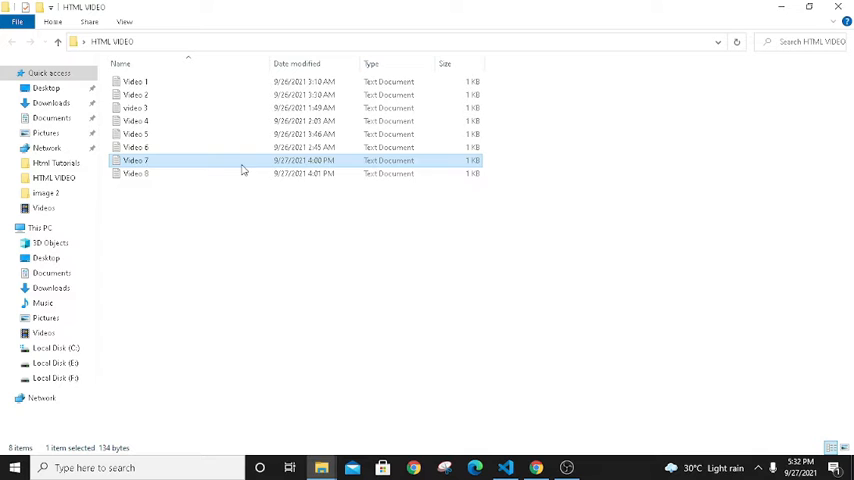
Open the Video 7 text document with the YouTube embed code in Notepad
double_click(136, 160)
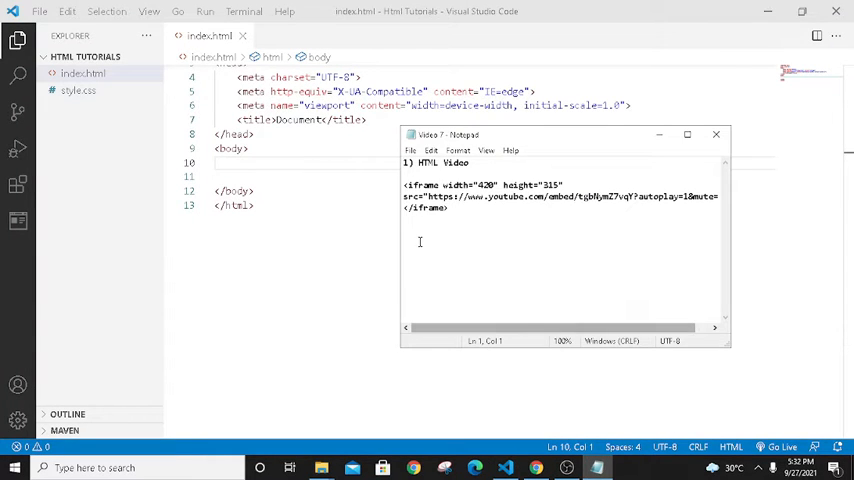
Copy the YouTube iframe code from Notepad into the body of index.html
left_click_drag(404, 184, 450, 208)
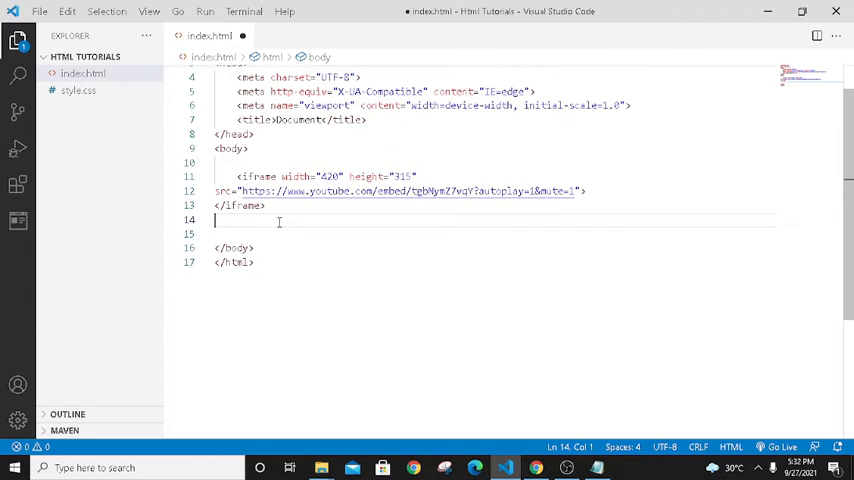
Save index.html and preview the embedded Bohemian Rhapsody video playing in Chrome
key("ctrl+s")
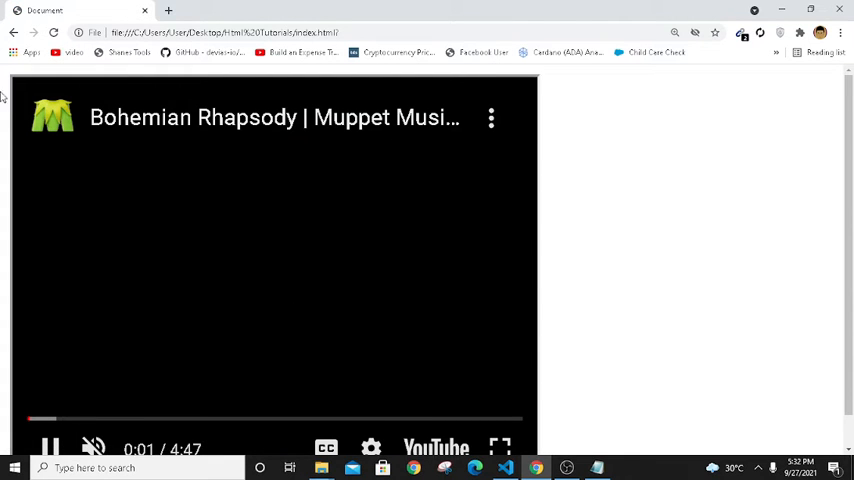
mouse_move(452, 350)
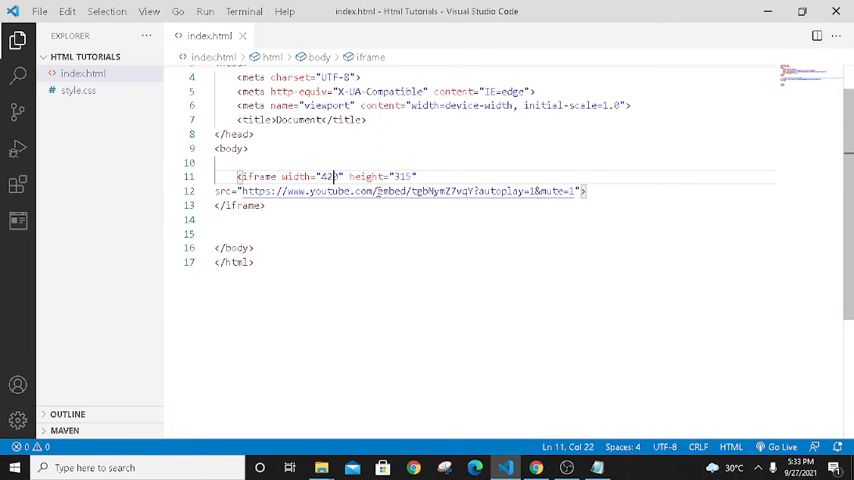
Set the iframe width and height attributes both to 200
type("280")
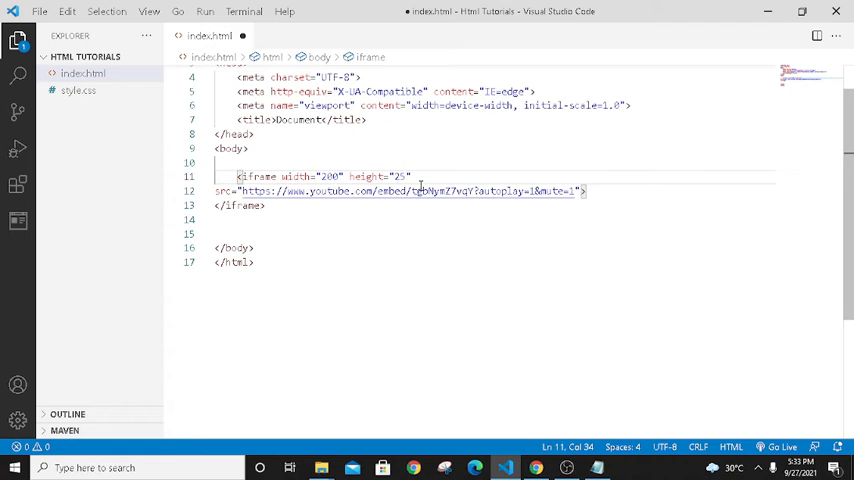
type("00")
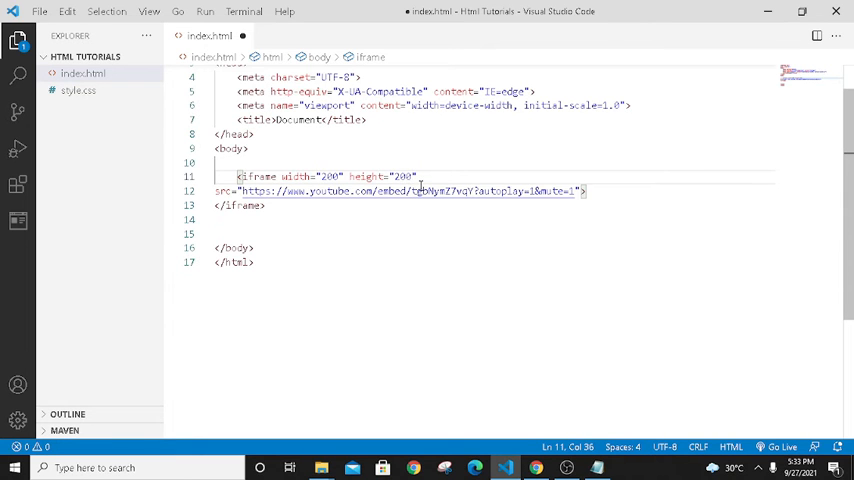